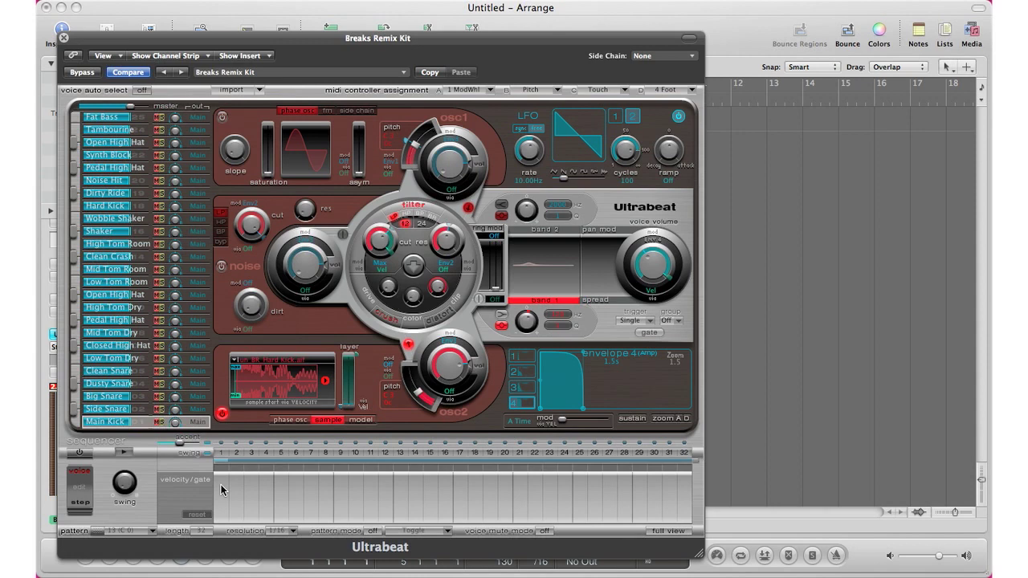
mouse_move(235, 47)
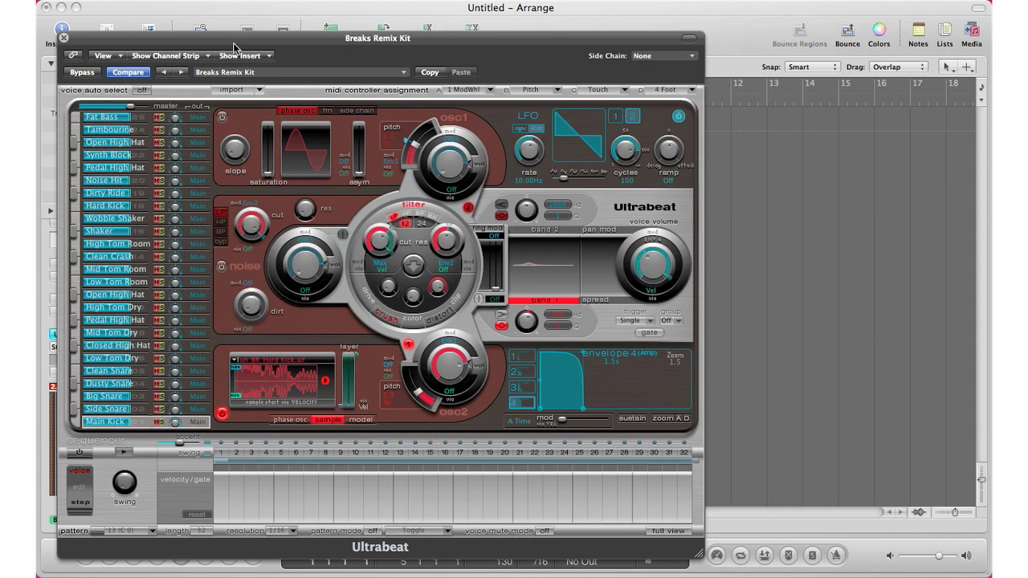
mouse_move(312, 385)
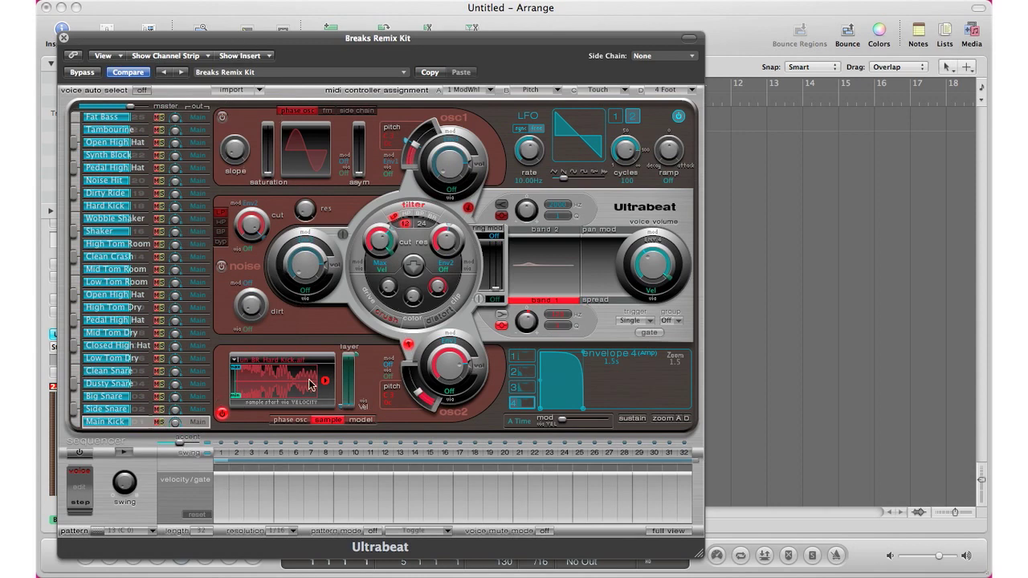
mouse_move(263, 411)
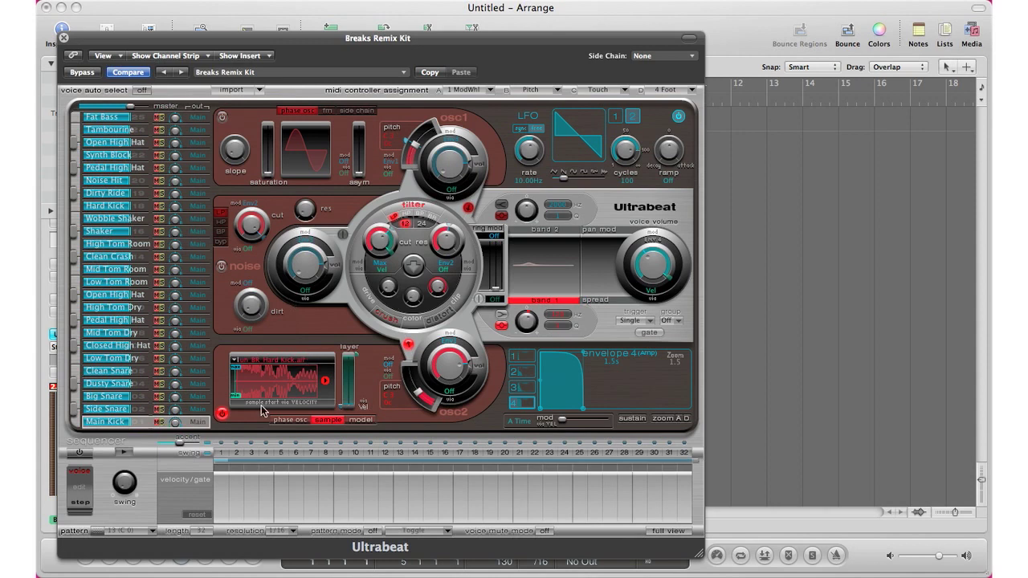
mouse_move(226, 387)
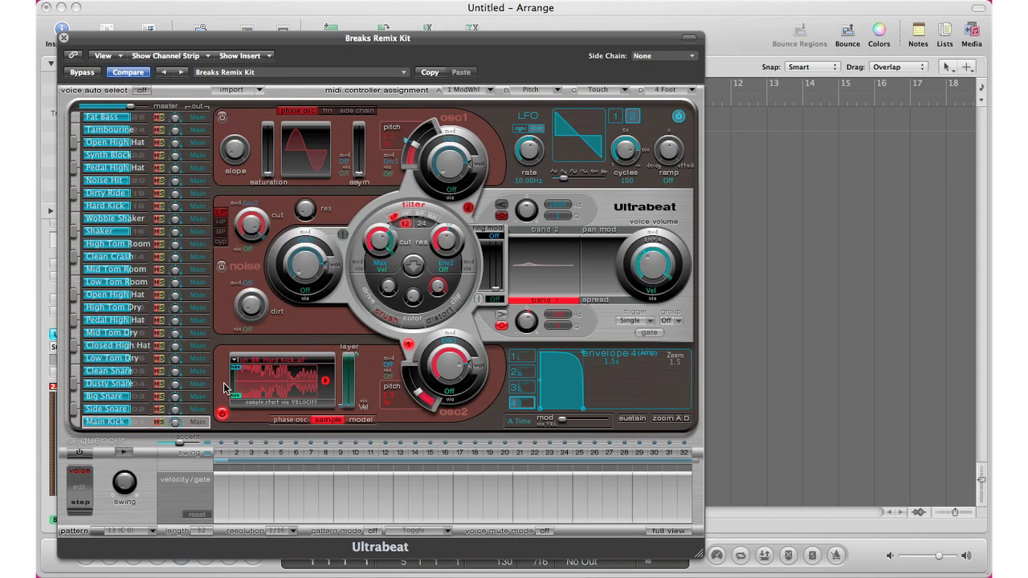
mouse_move(311, 463)
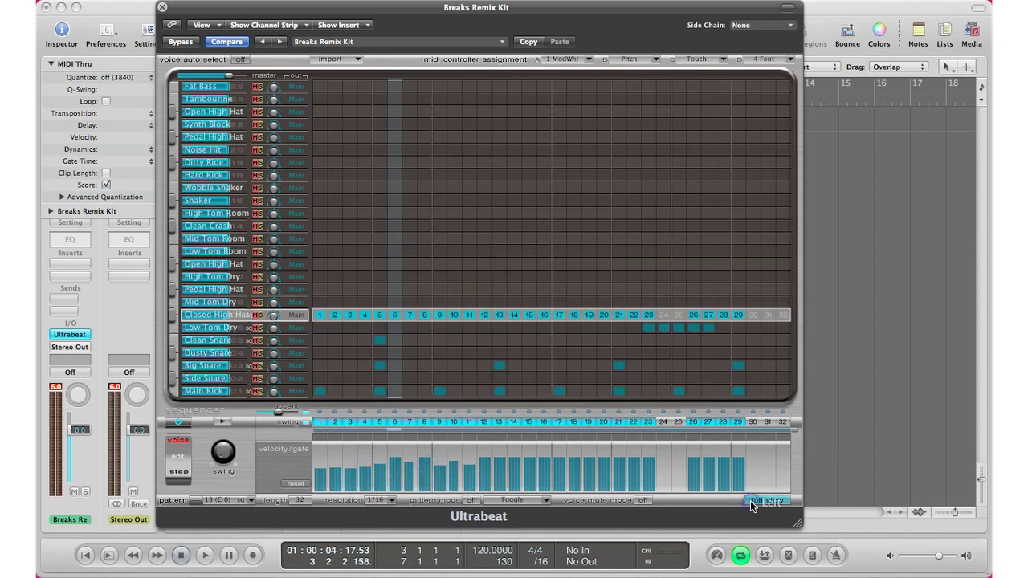
Add a step to the Breaks Remix Kit pattern on the grid while playback runs
left_click(204, 556)
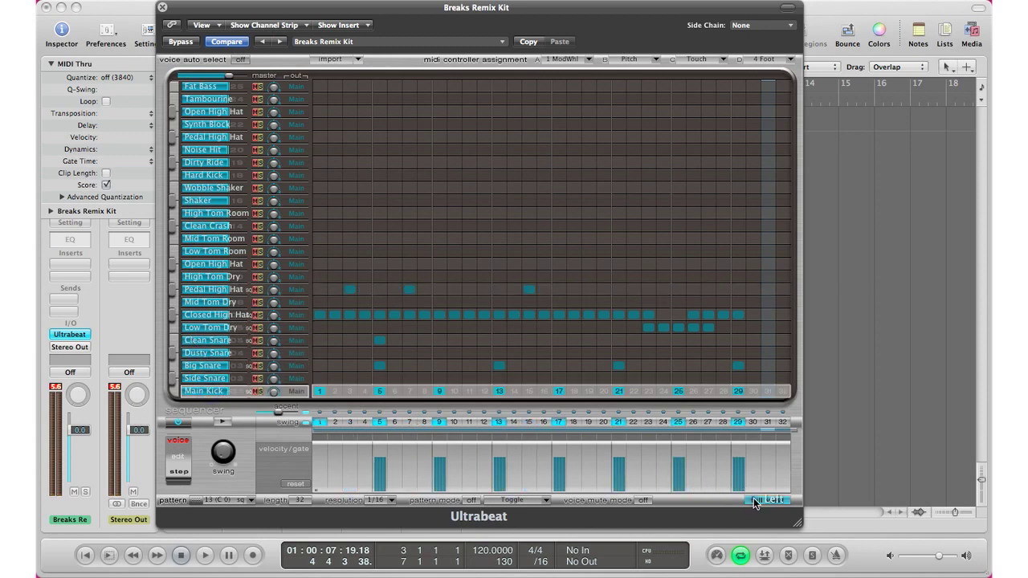
Reshape the Main Kick voice's synth sound in Ultrabeat's parameter view
left_click(768, 499)
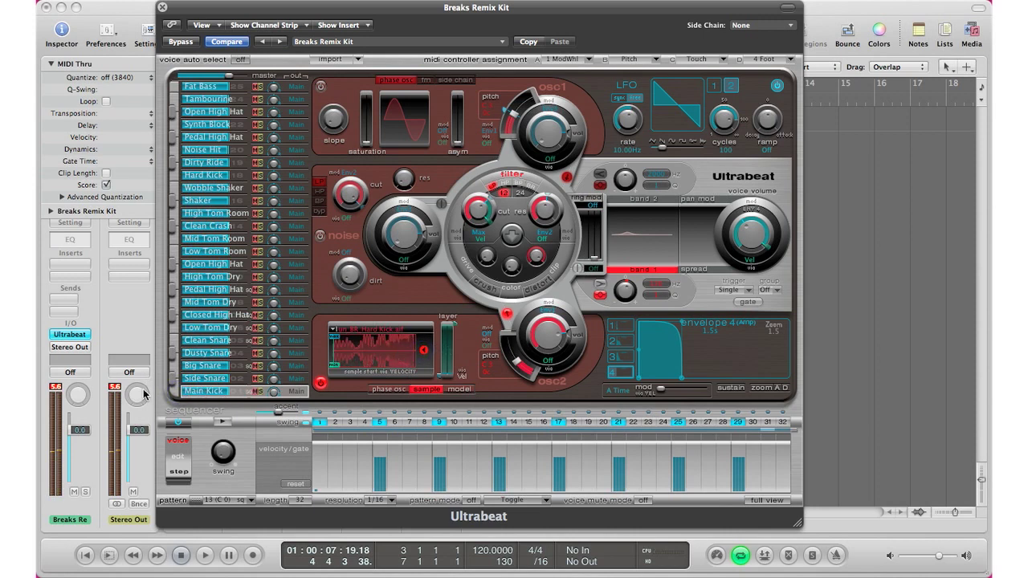
mouse_move(480, 297)
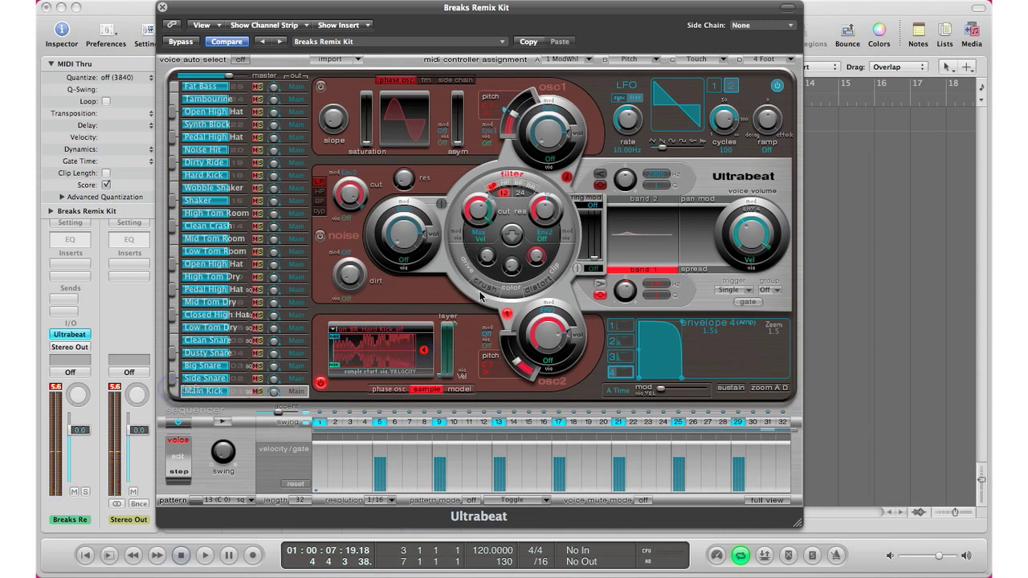
left_click(204, 556)
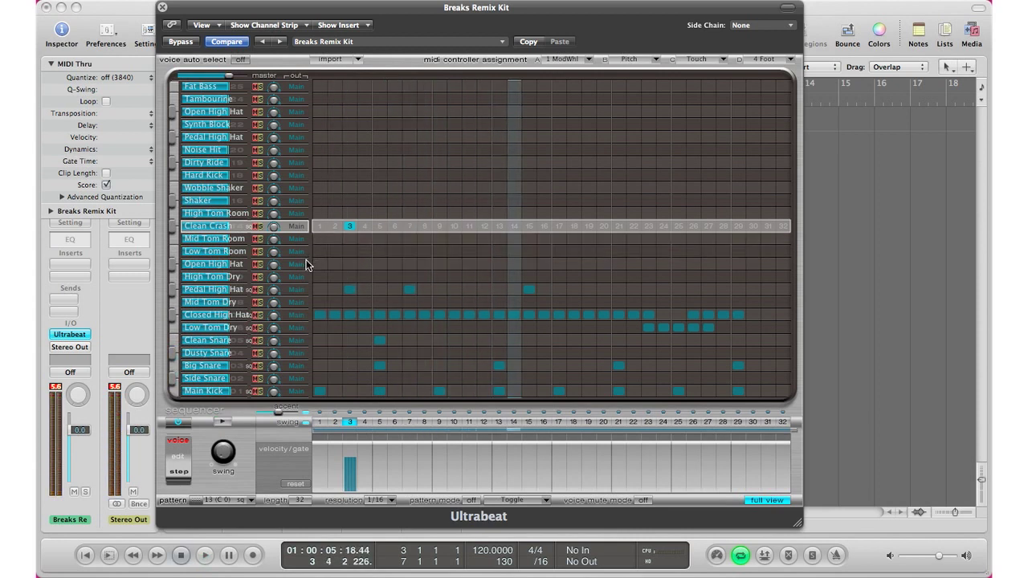
mouse_move(646, 404)
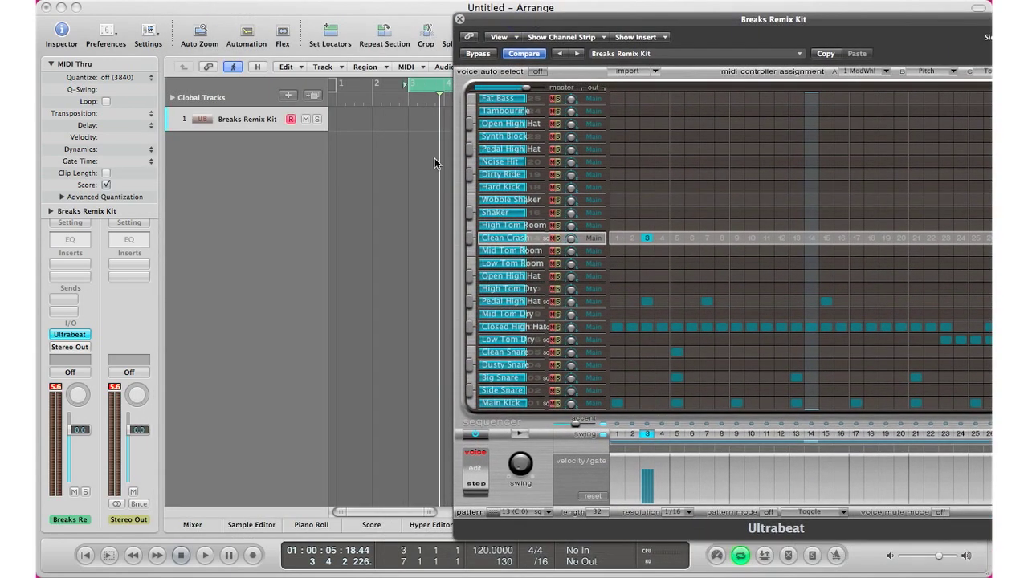
mouse_move(482, 424)
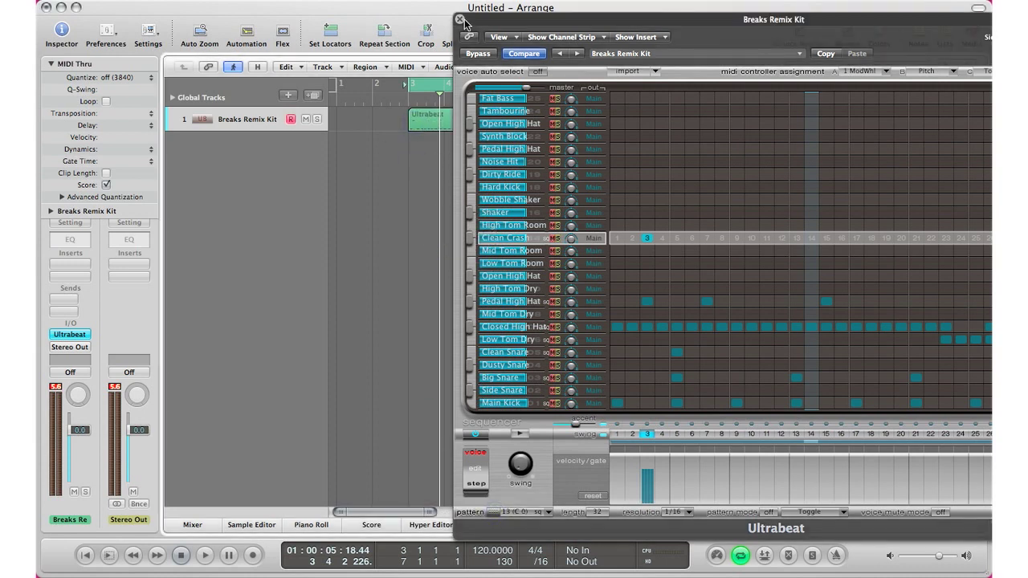
Show the Ultrabeat region's notes in the Piano Roll and set the region to loop
left_click(460, 20)
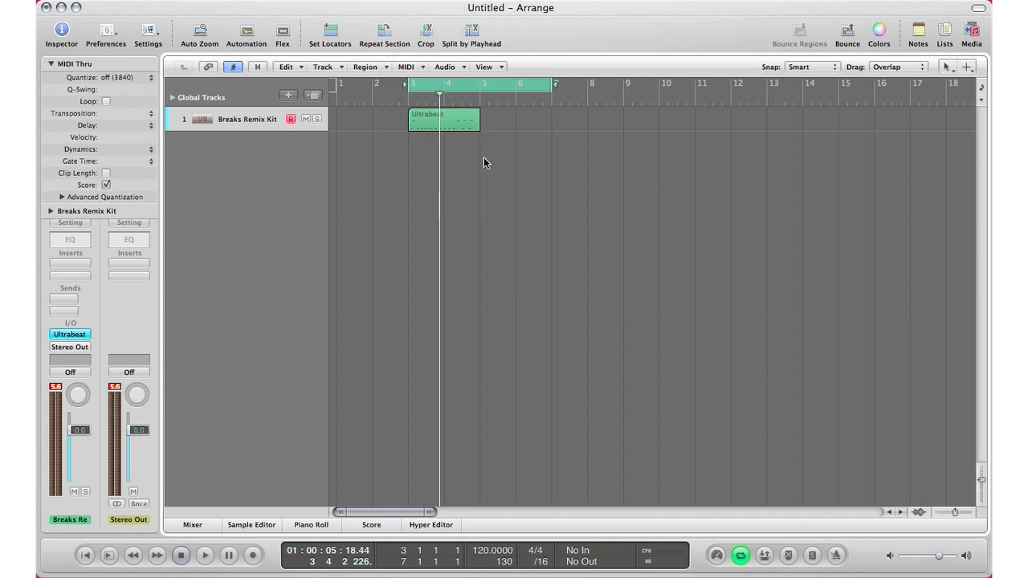
left_click(311, 523)
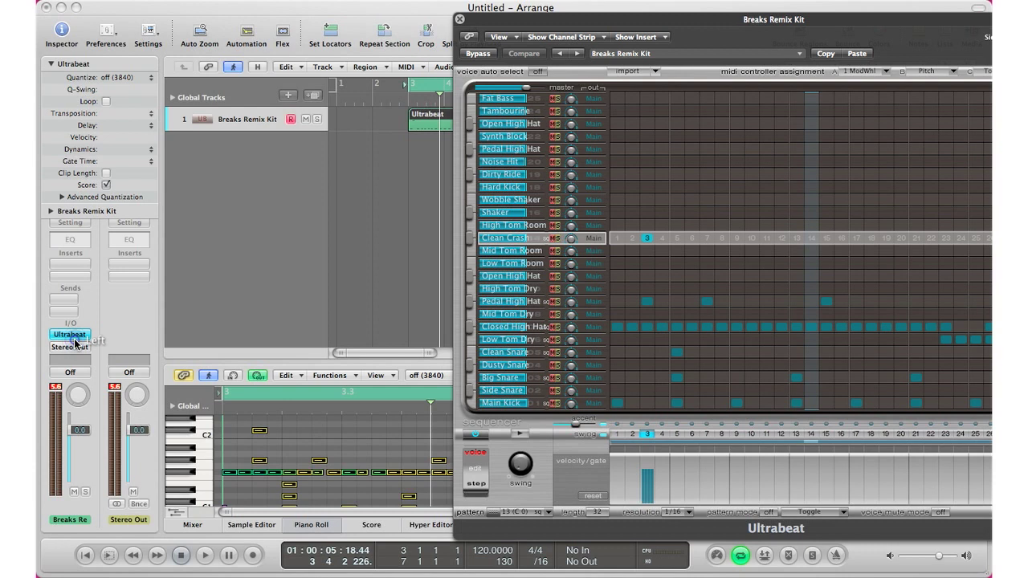
left_click(524, 53)
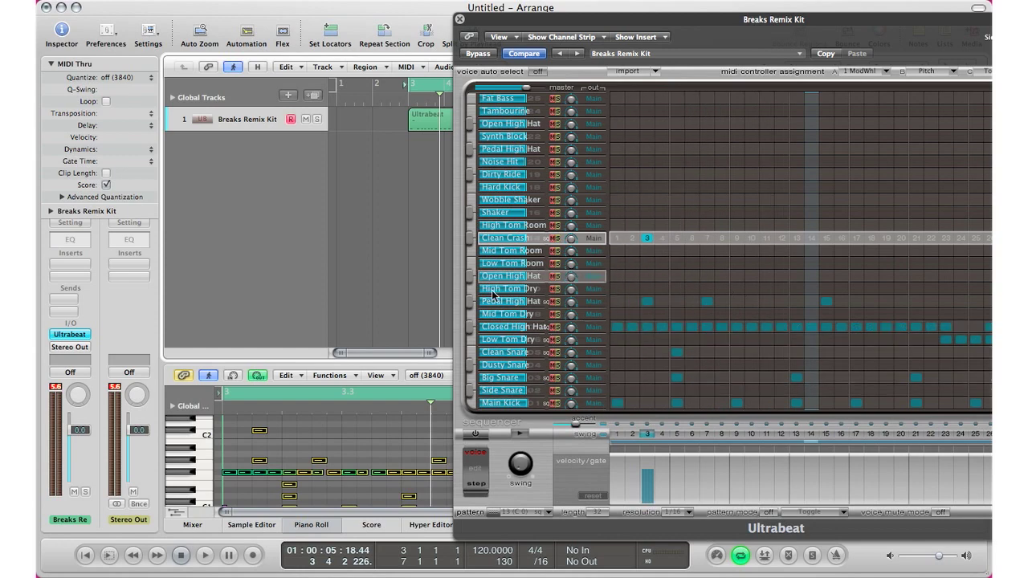
left_click(204, 556)
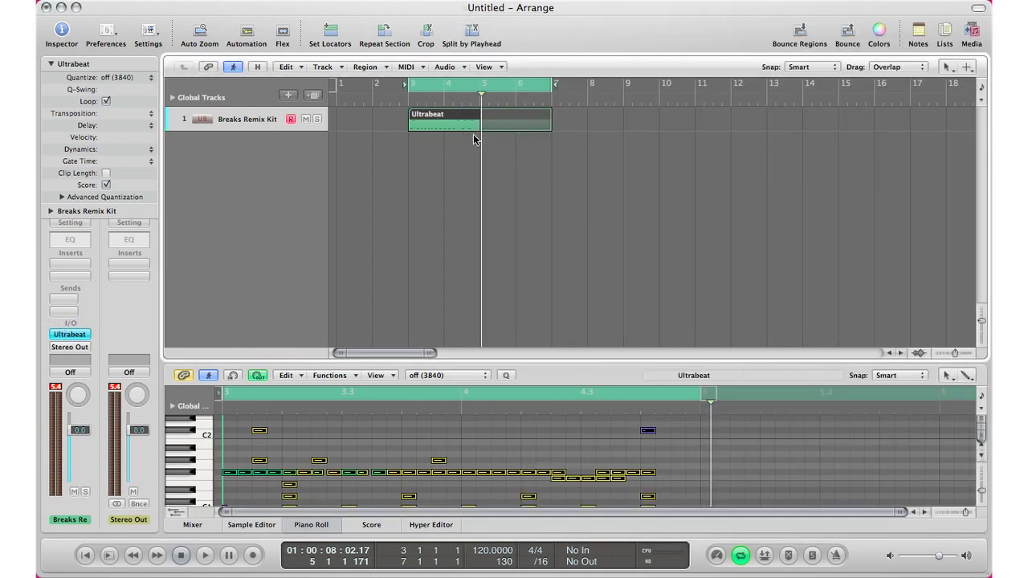
mouse_move(543, 354)
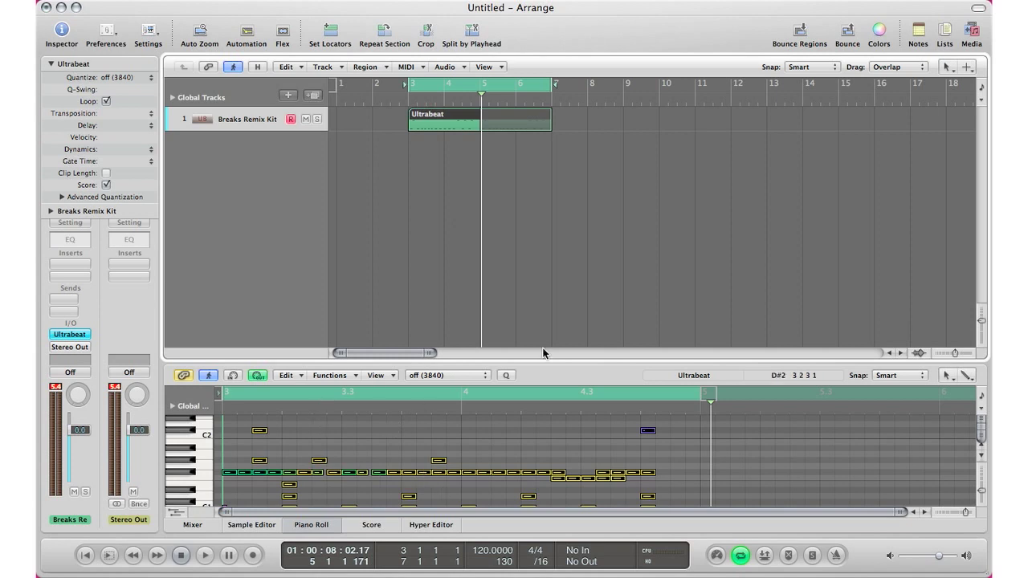